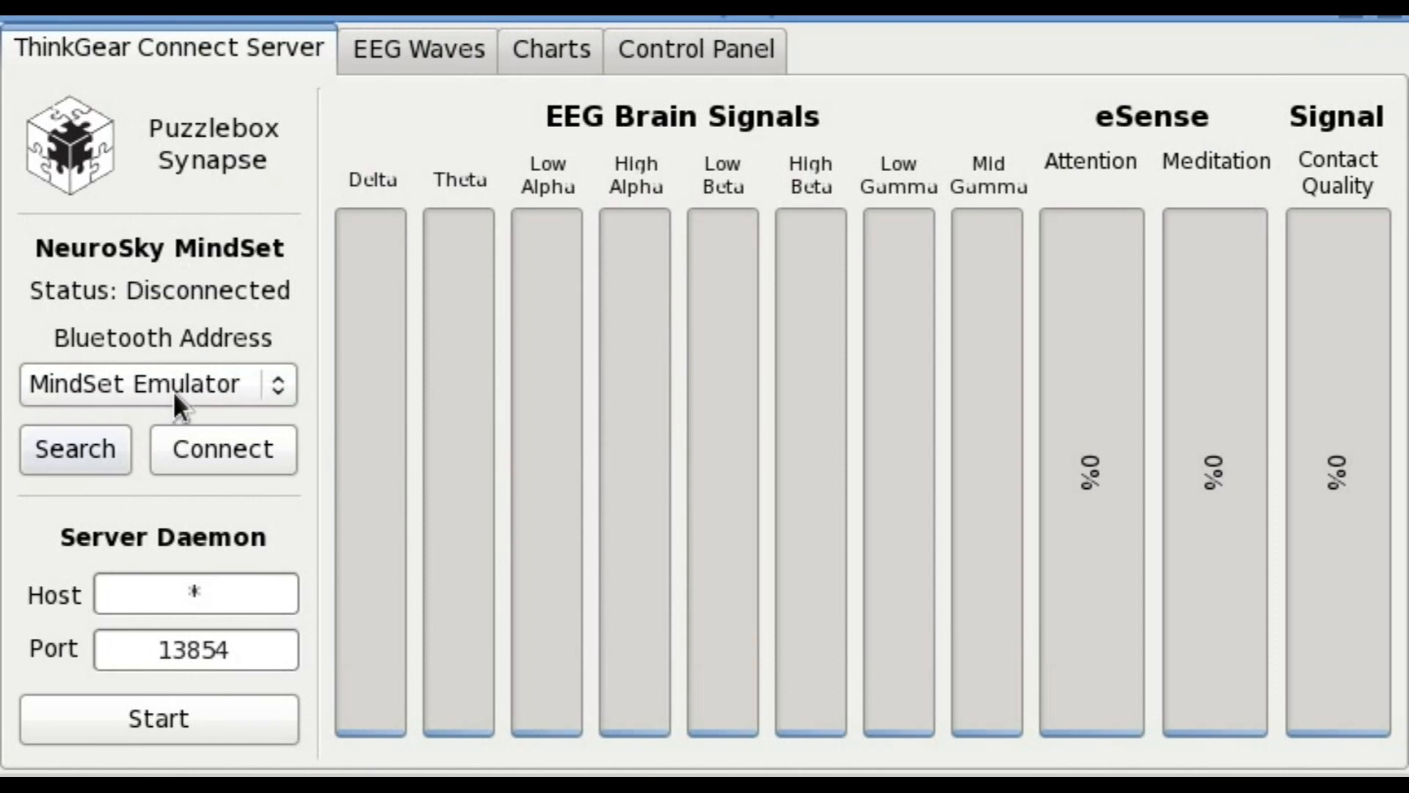
Step: Select the headset's Bluetooth address and connect to the NeuroSky MindSet
click(157, 384)
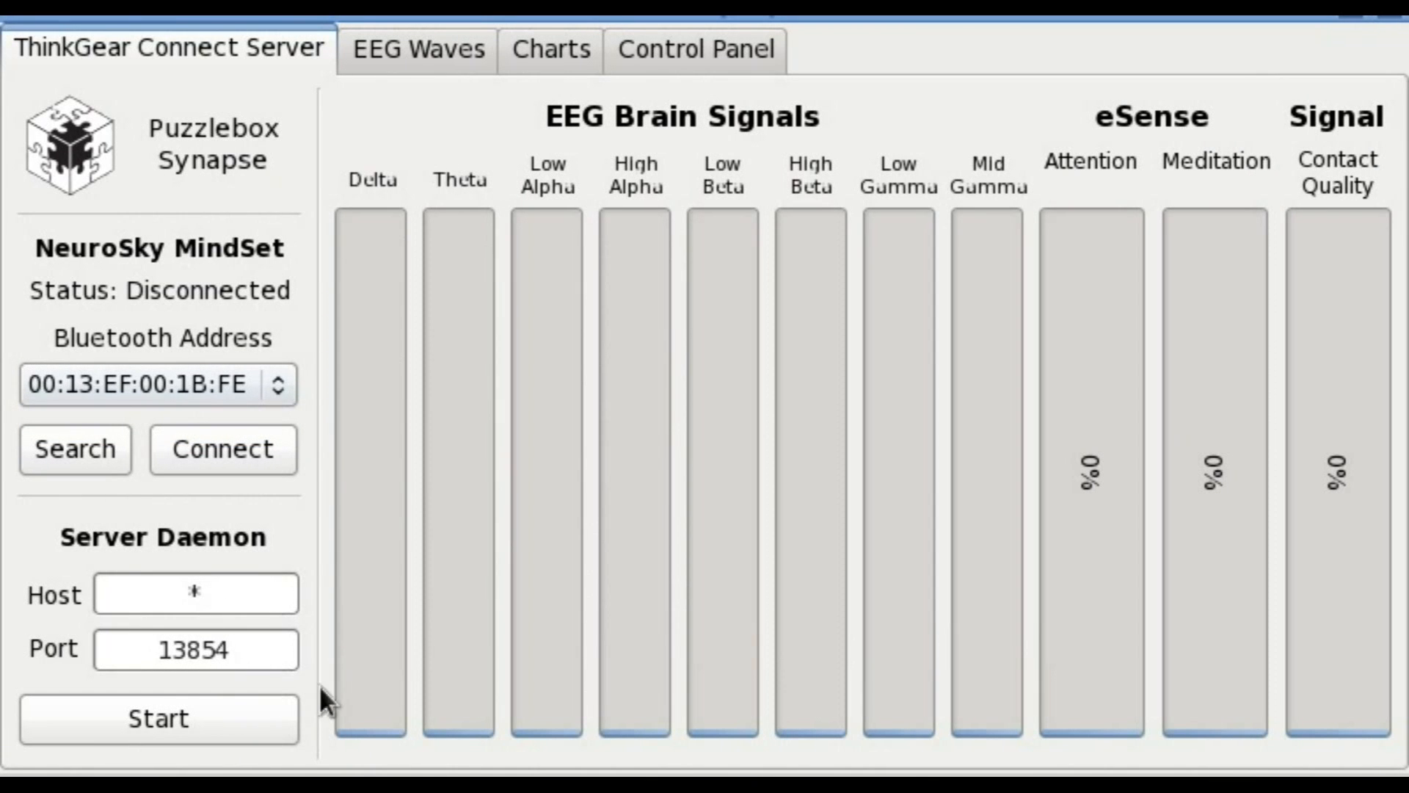
click(159, 718)
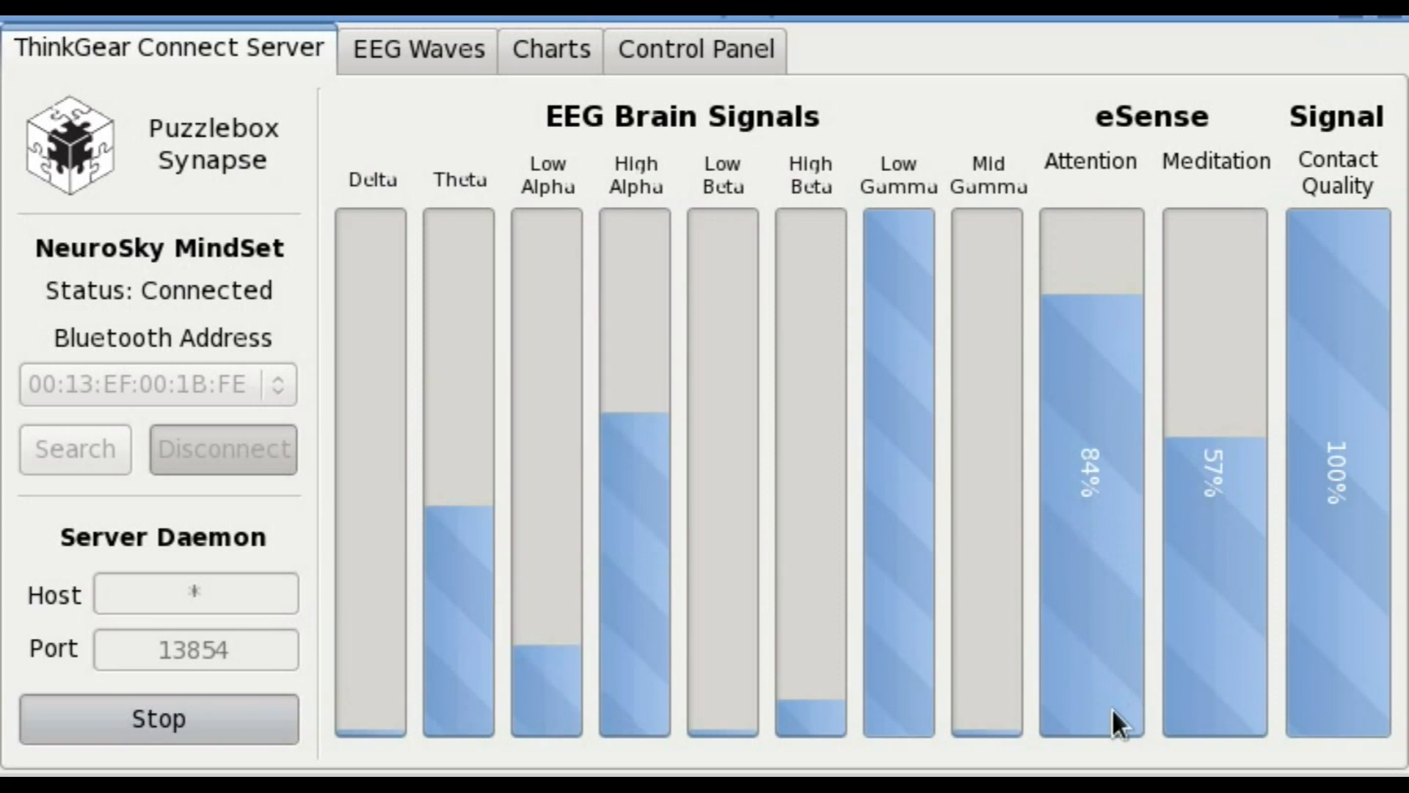
Step: View the raw EEG wave plots, then switch to the Puzzlebox Brainstorms window
click(417, 50)
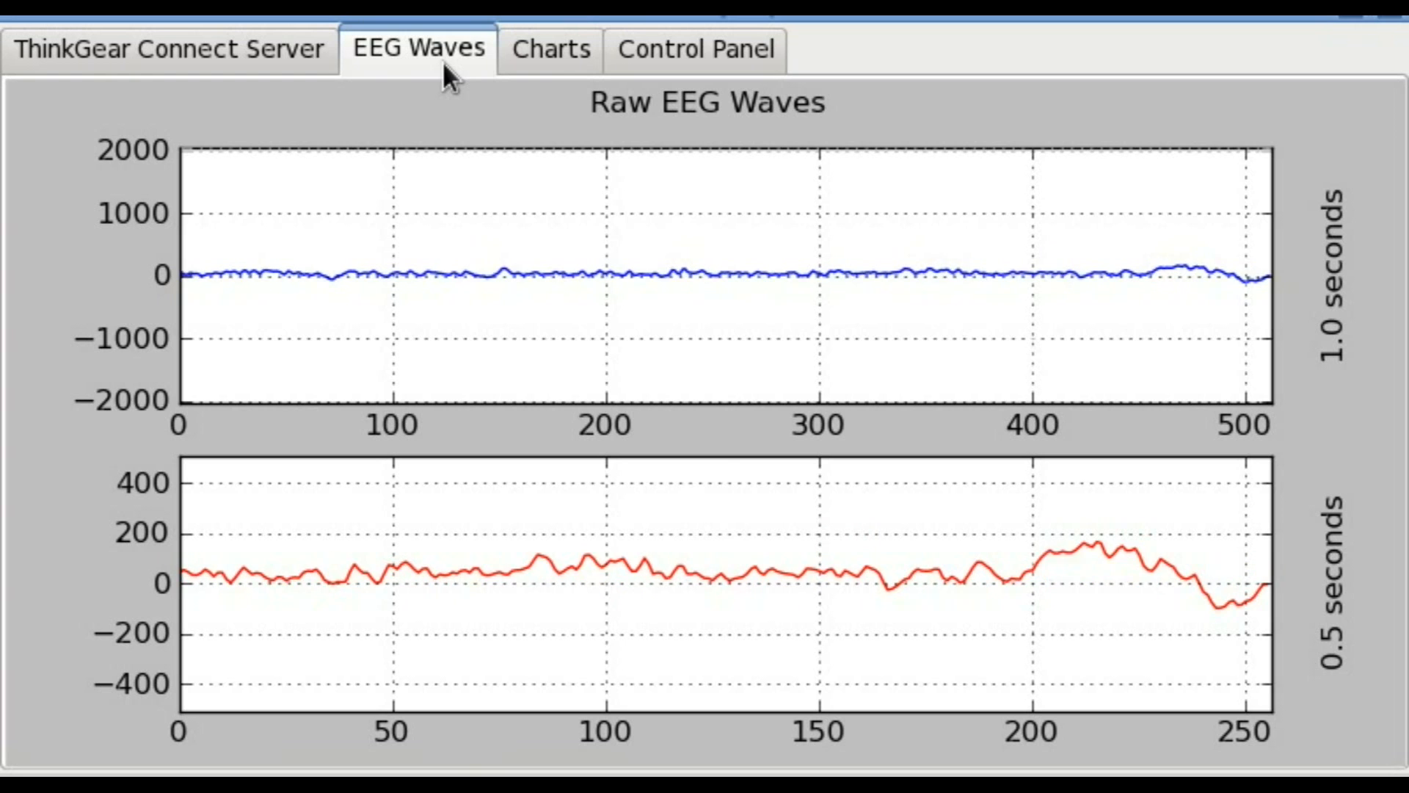
click(550, 49)
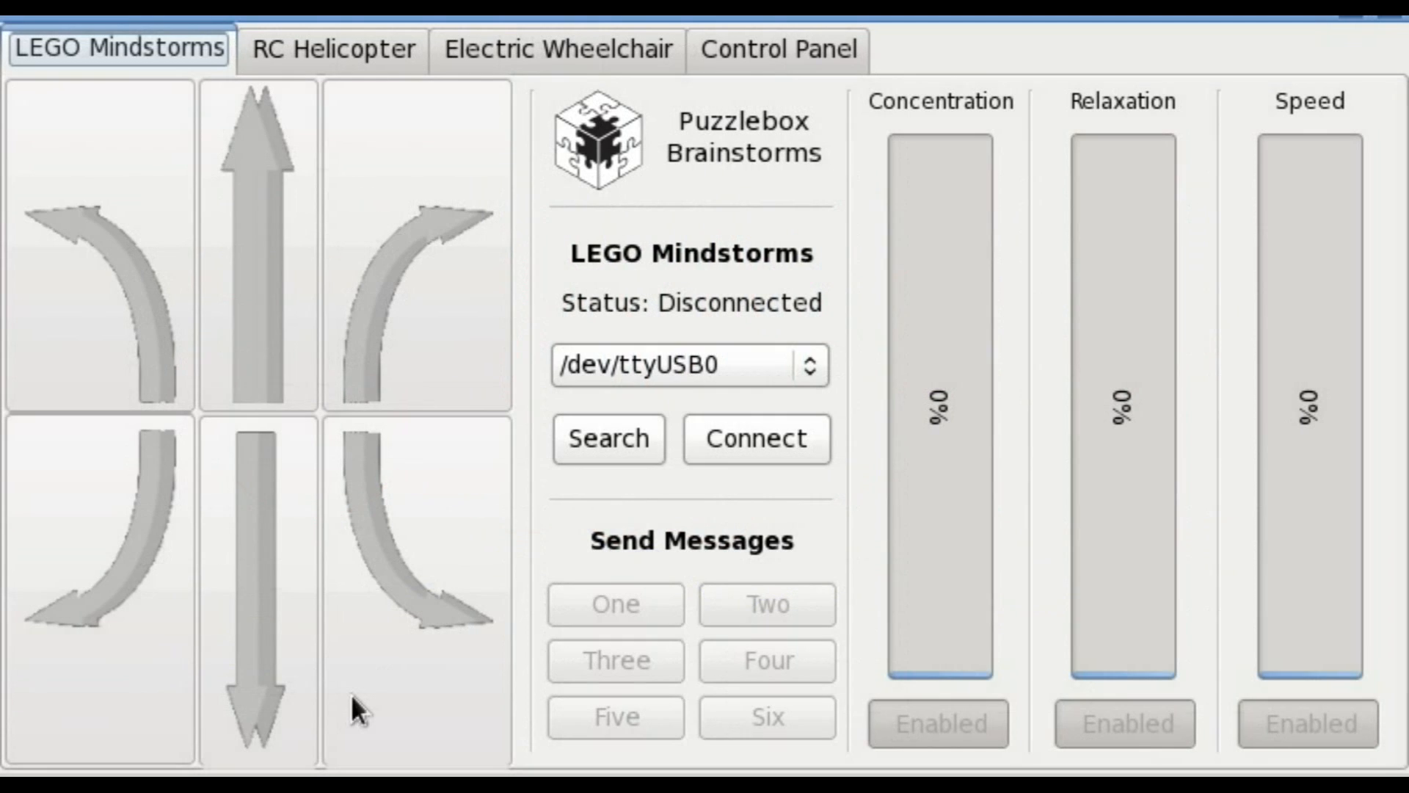
Step: Connect Brainstorms to the Puzzlebox Synapse EEG source in the Control Panel
click(778, 48)
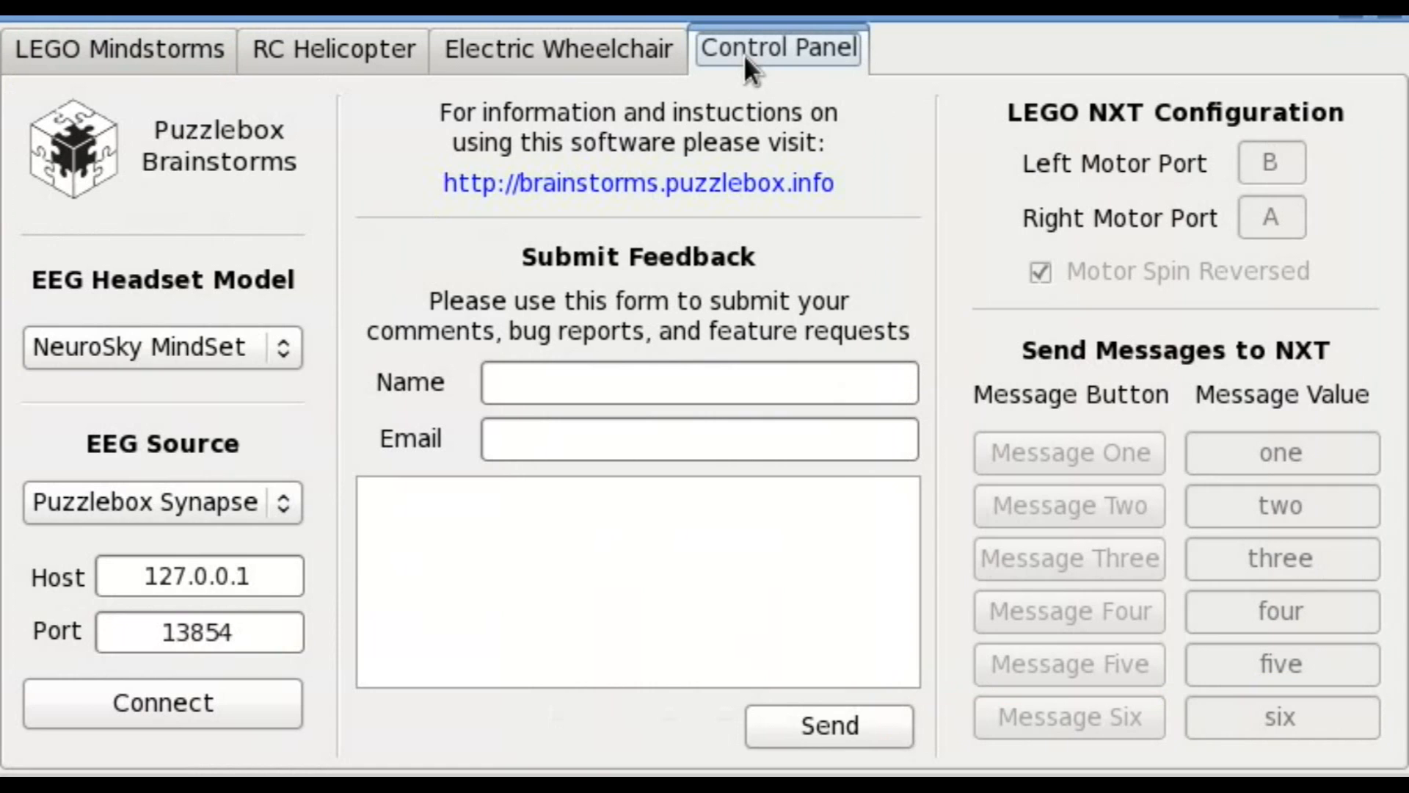
mouse_move(878, 511)
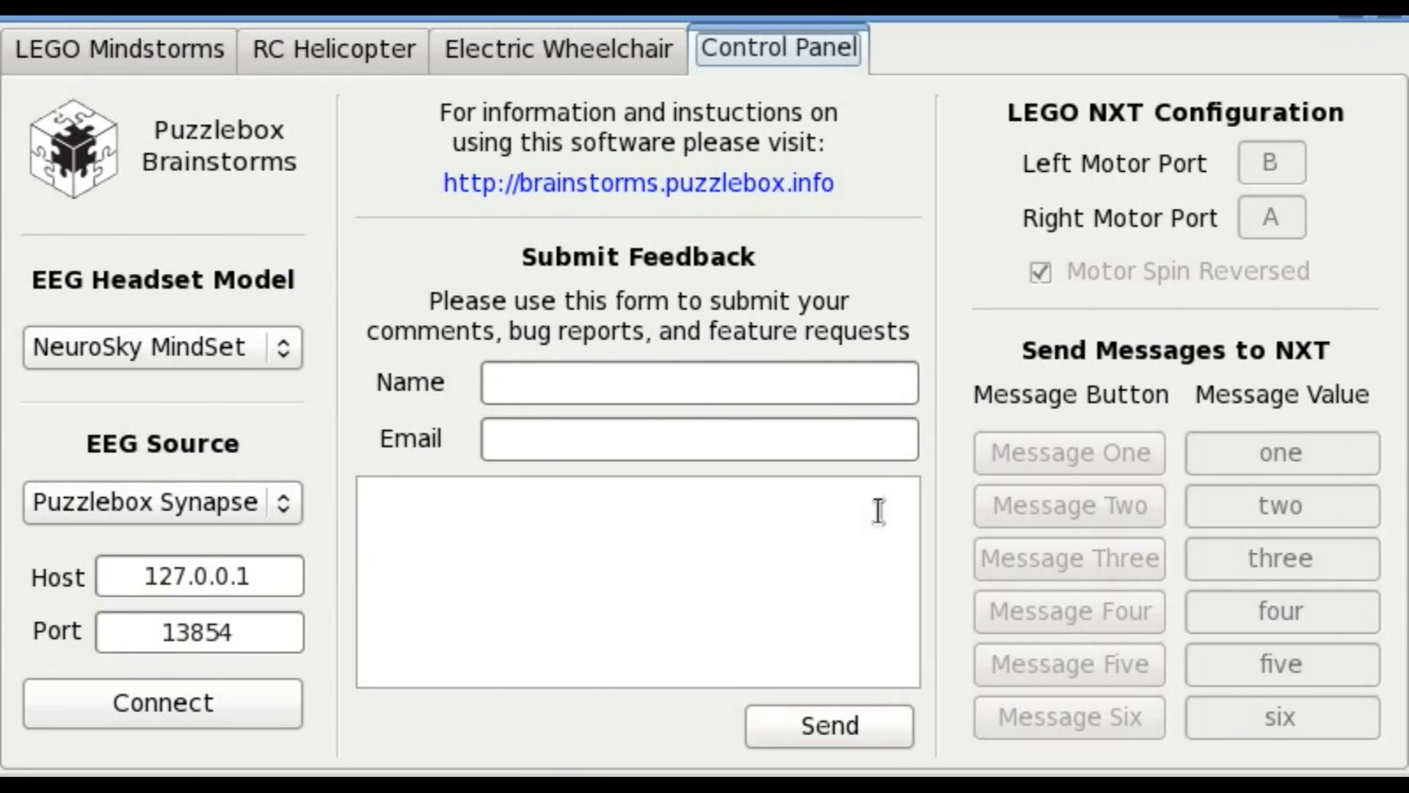
click(162, 702)
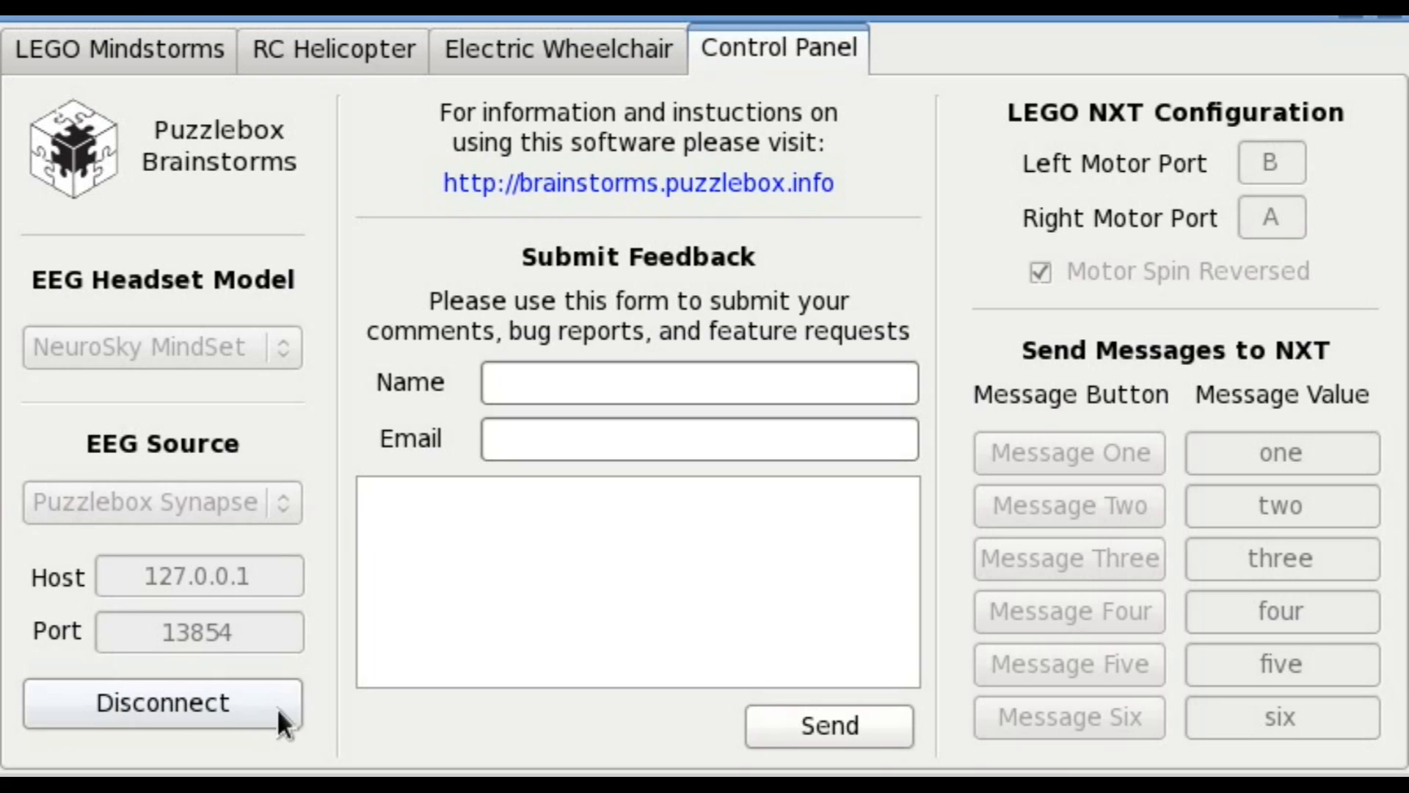
mouse_move(500, 141)
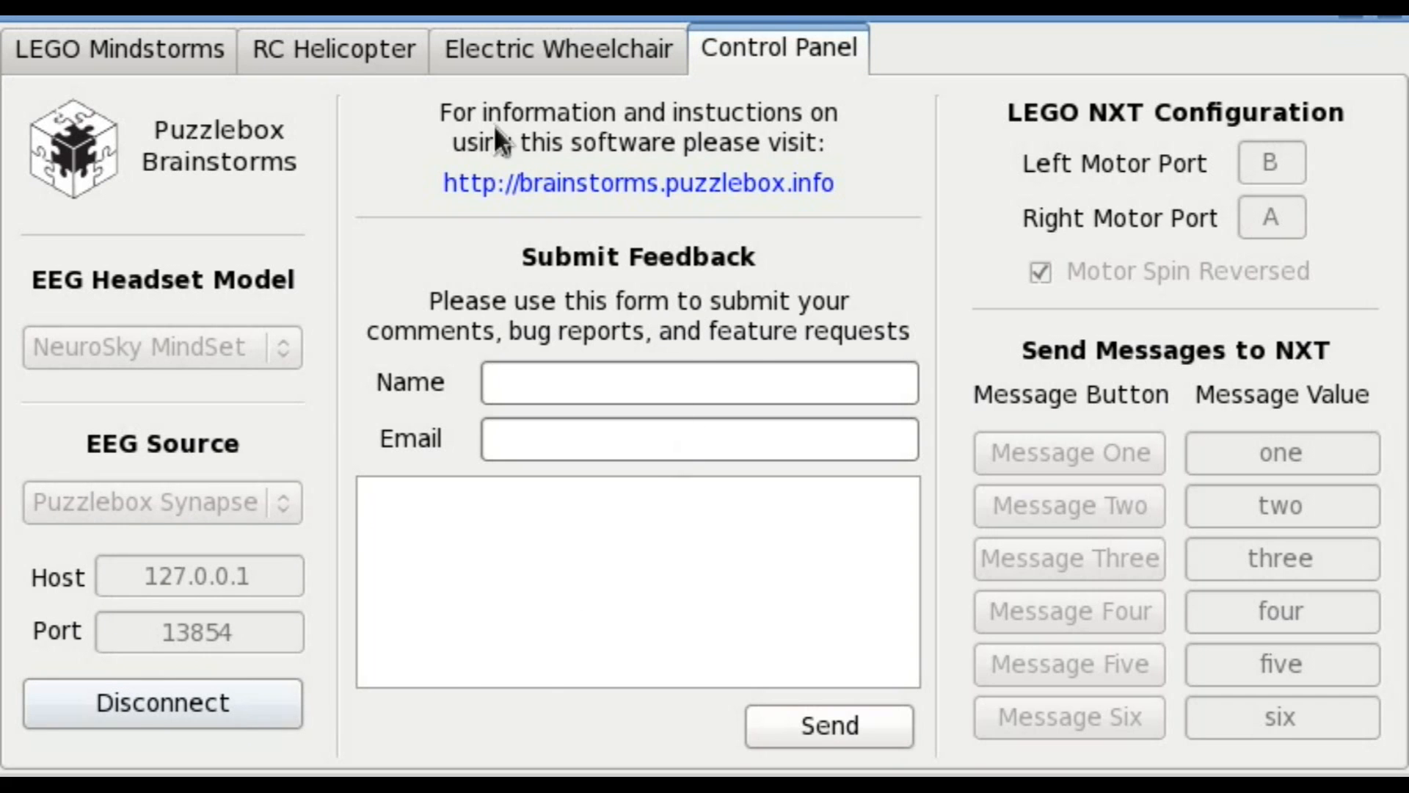
Step: Connect the RC helicopter transmitter so its Concentration, Relaxation and Speed bars go live
click(331, 50)
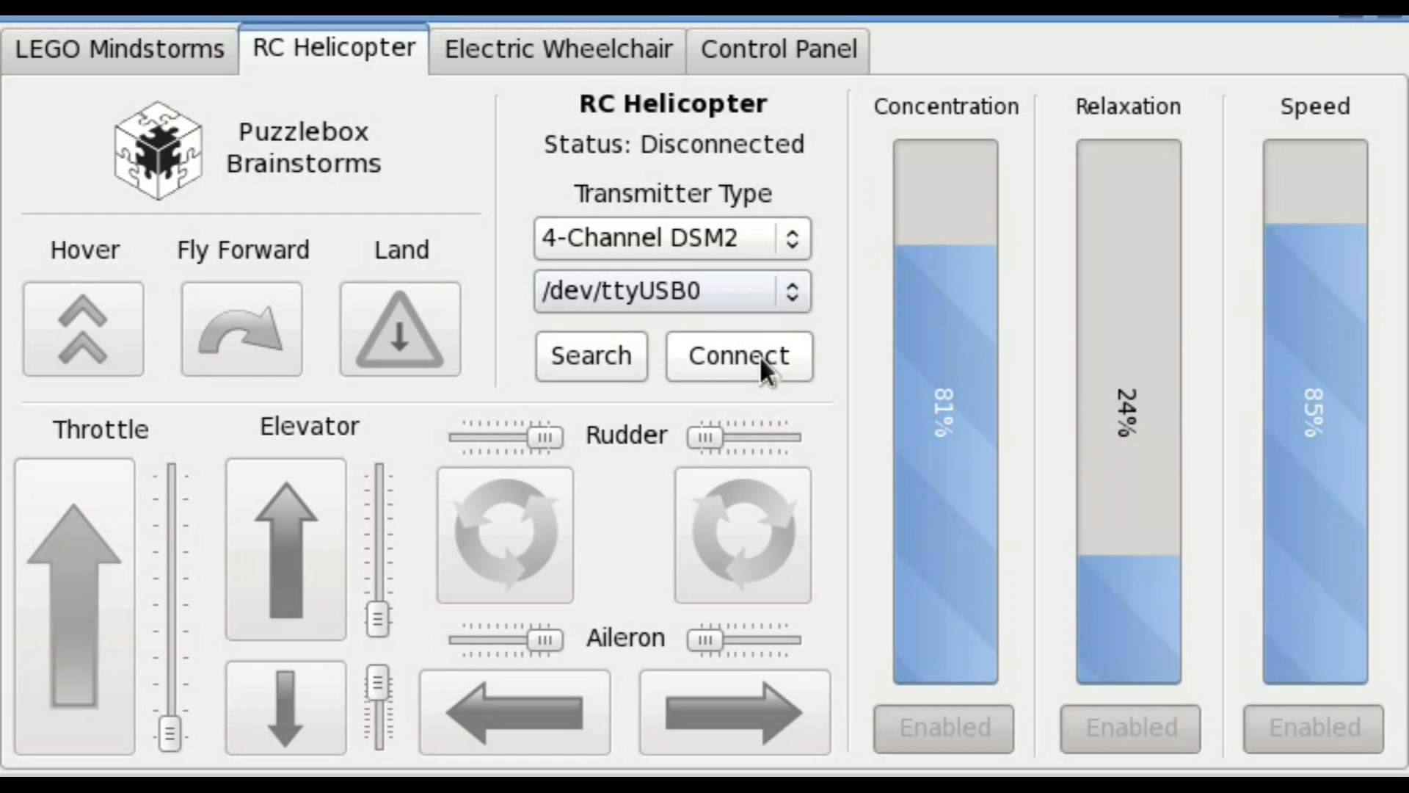
click(737, 355)
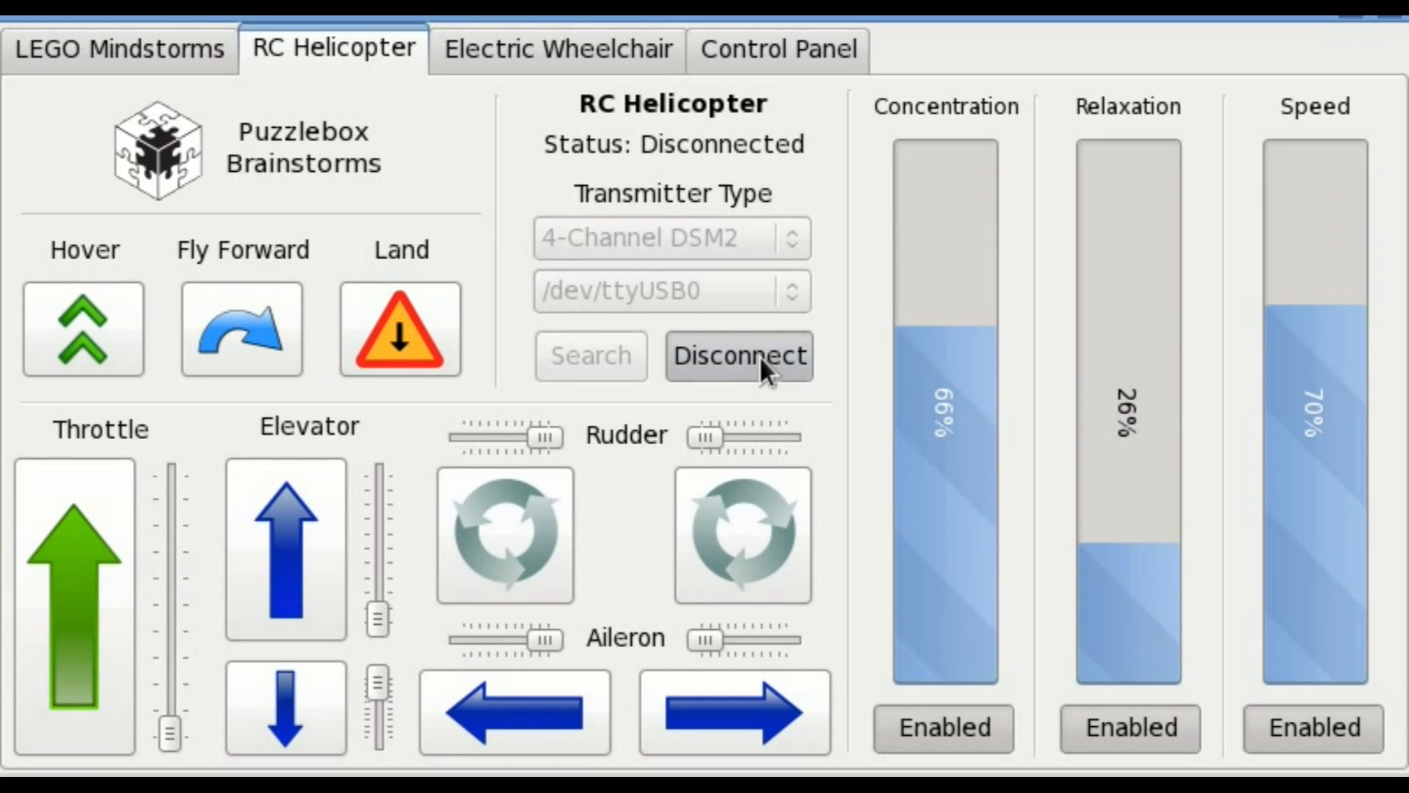